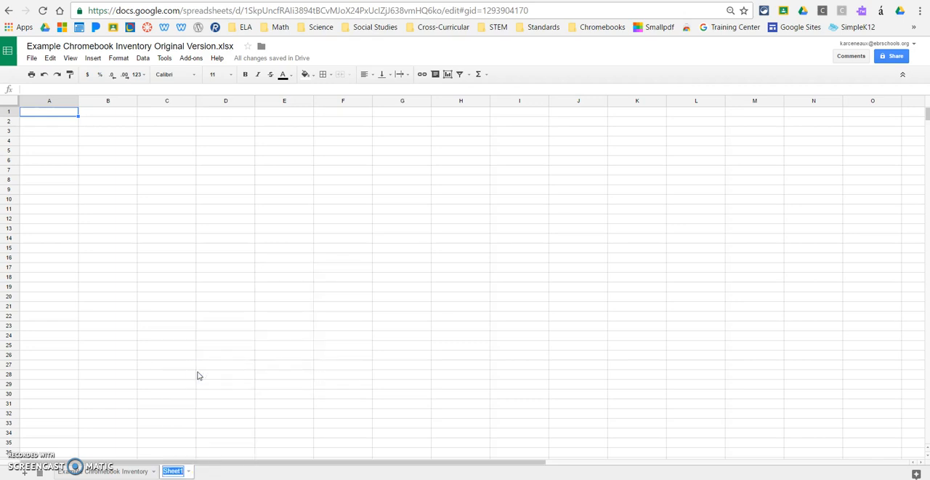
Step: Rename the new blank Sheet1 tab to 'Cart 1'
double_click(172, 471)
type("Cart 1")
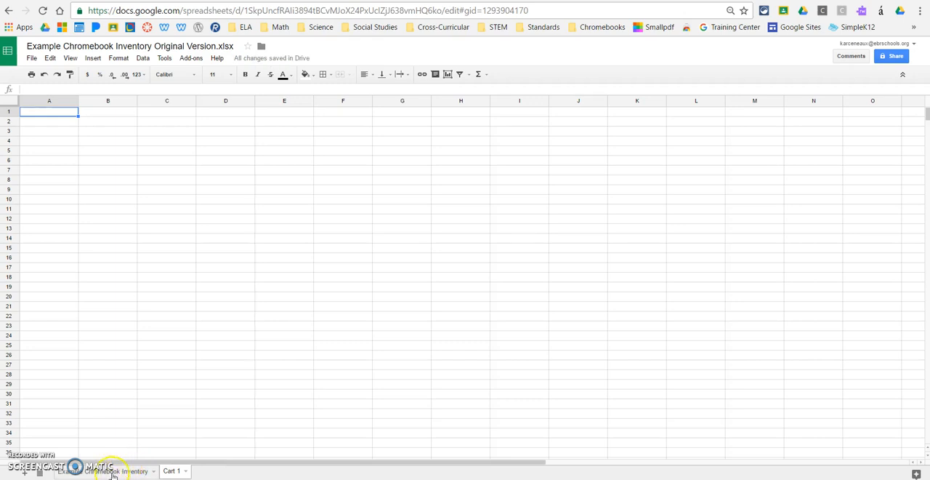
Step: Select and copy the inventory sheet's header row, Site through LName (A1:K1)
left_click(106, 470)
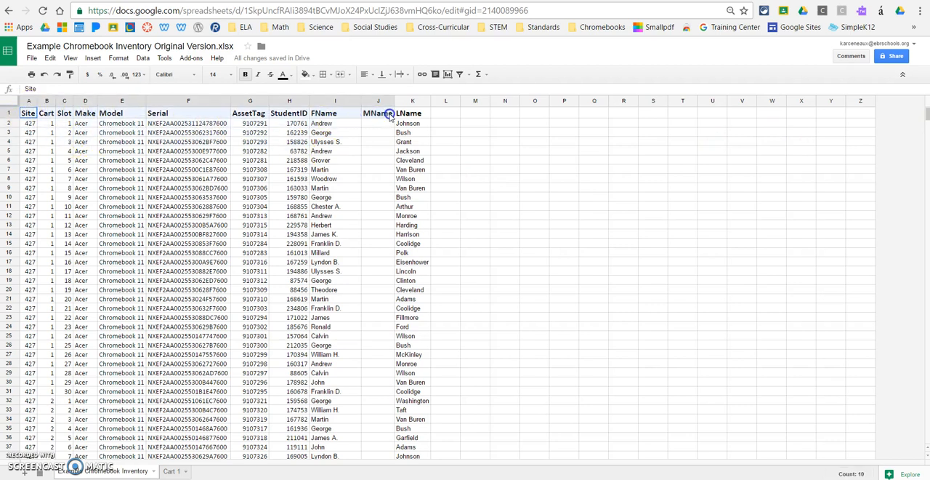
left_click(412, 113)
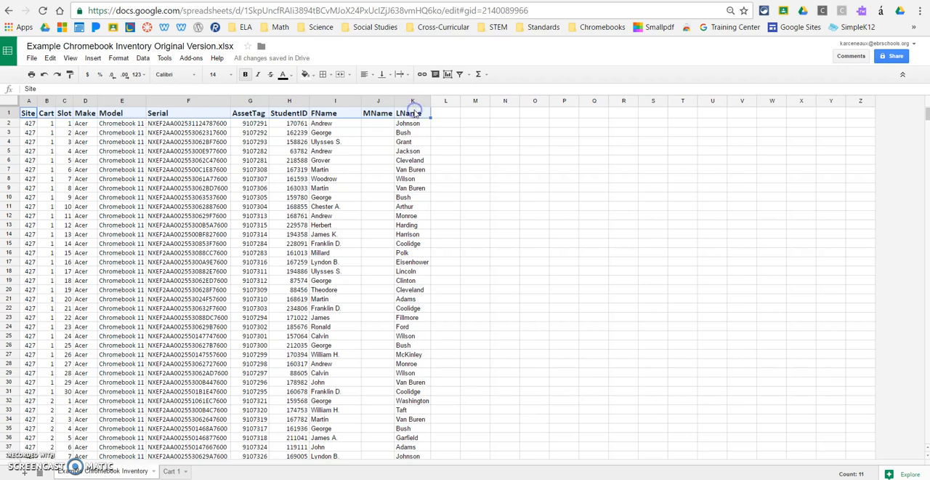
right_click(412, 112)
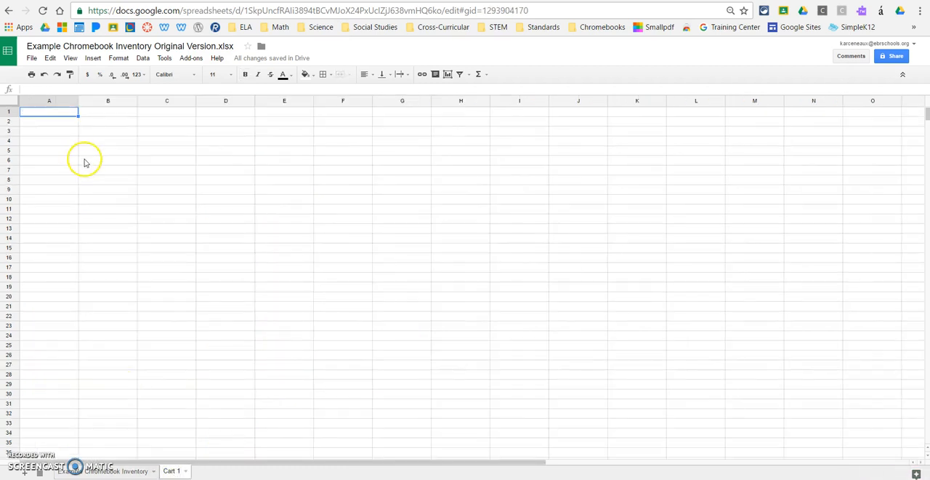
mouse_move(46, 115)
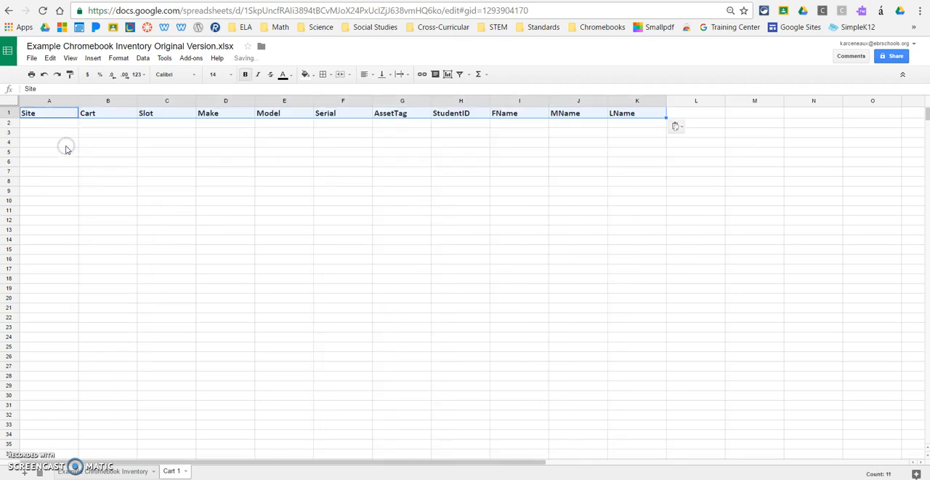
Step: Enter 'Date Reassigned' in L1 and 'Reason Reassigned' in M1 on Cart 1
left_click(283, 190)
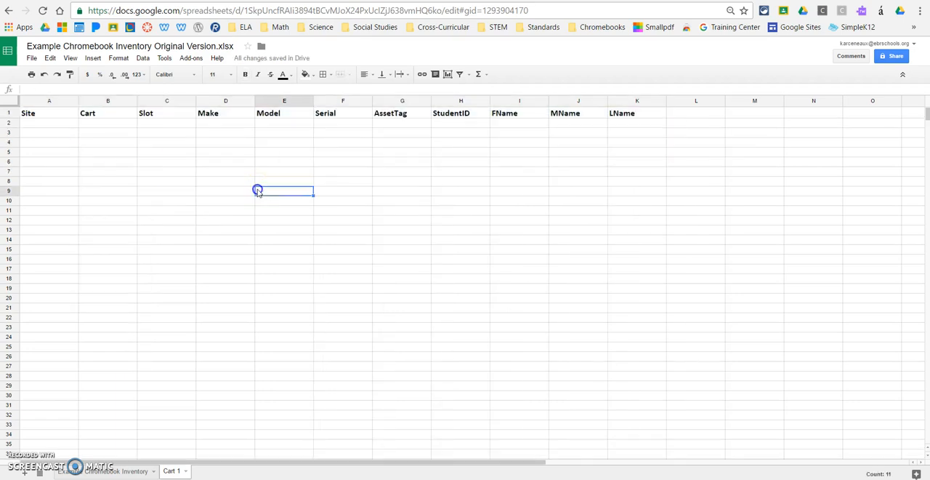
left_click(696, 113)
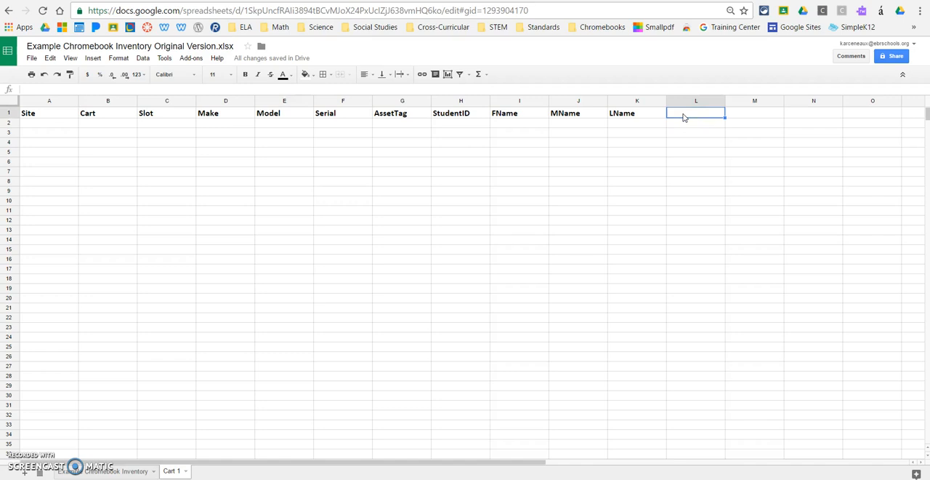
type("Date Rea")
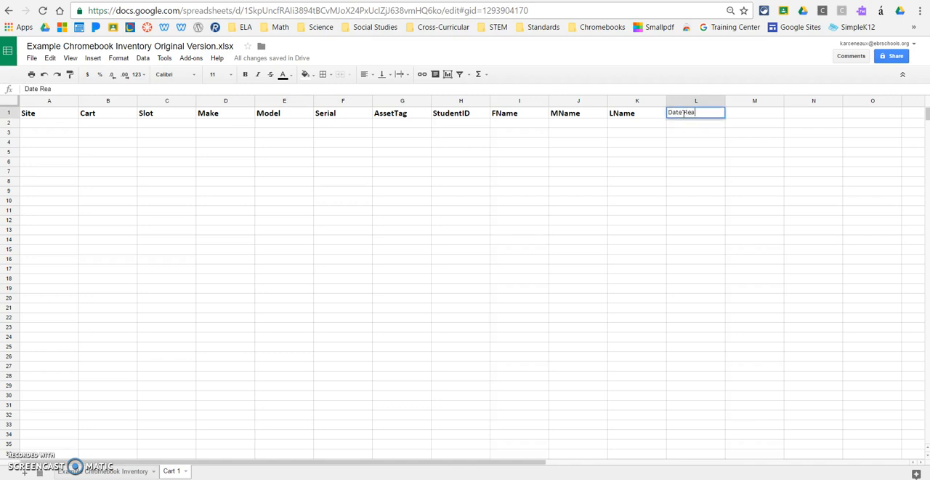
type("ssigned")
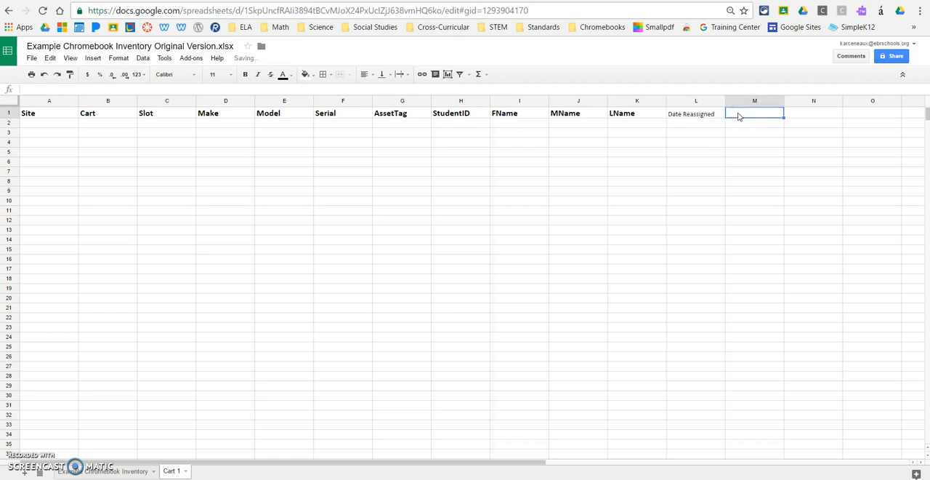
type("Reason Reas")
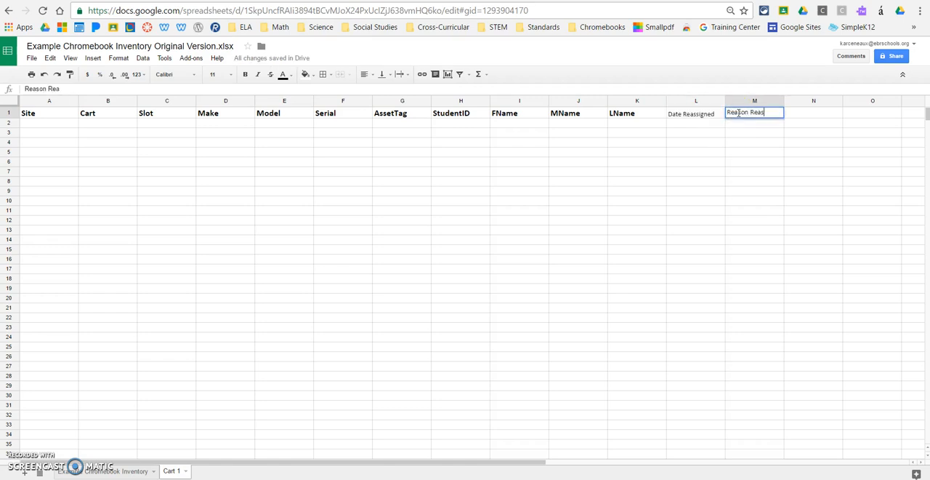
type("signed")
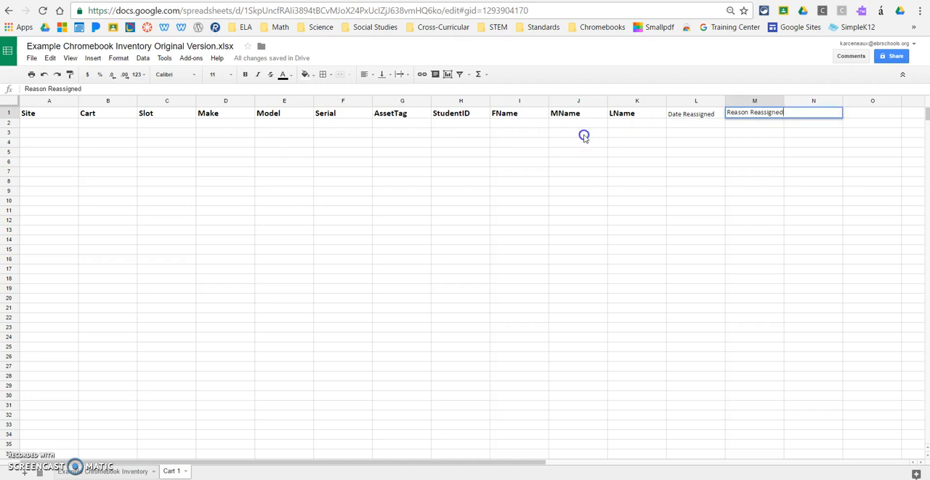
left_click(460, 113)
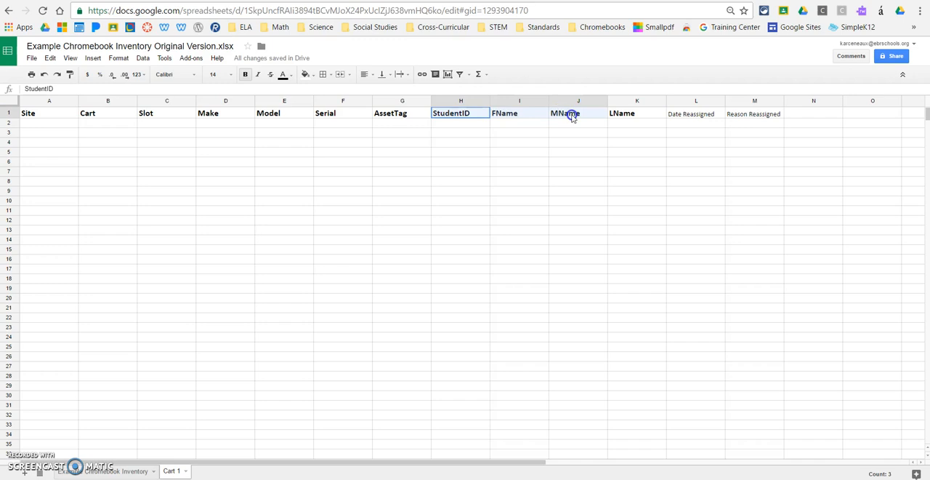
Step: Copy the StudentID, FName, MName and LName headers (H1:K1) and paste them at N1
left_click(636, 113)
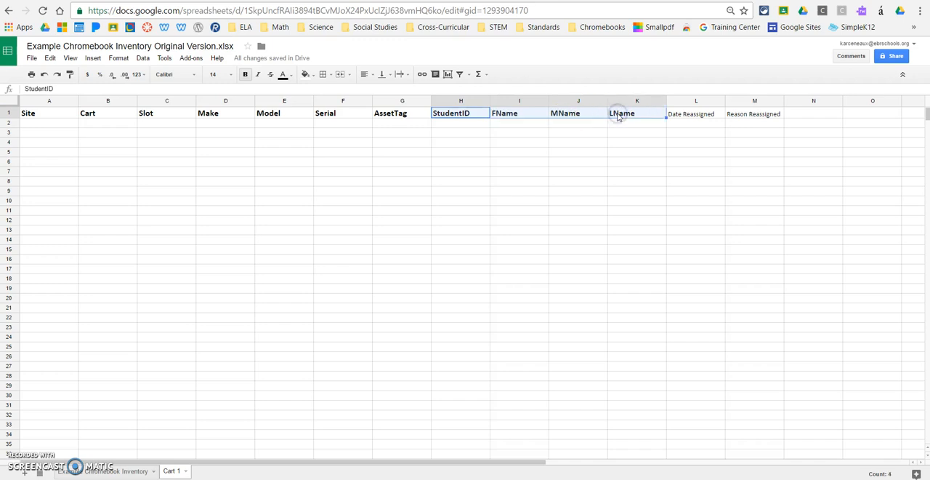
right_click(622, 113)
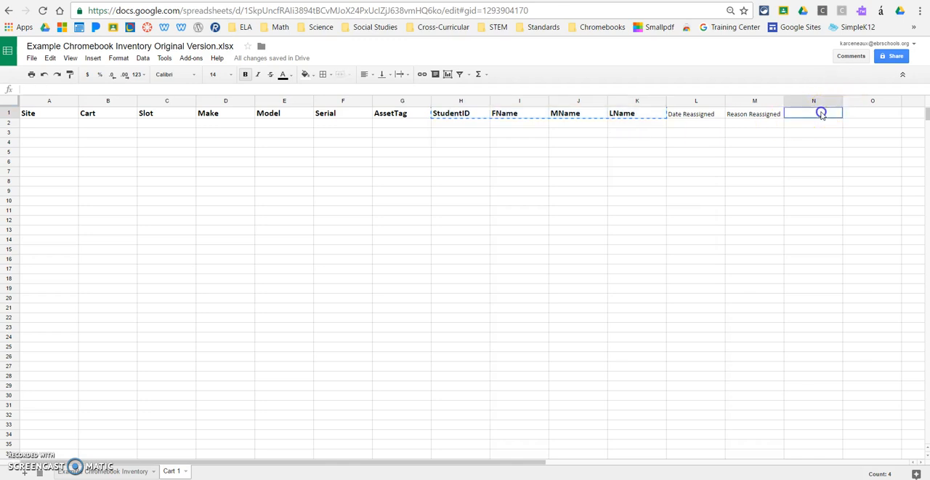
right_click(814, 112)
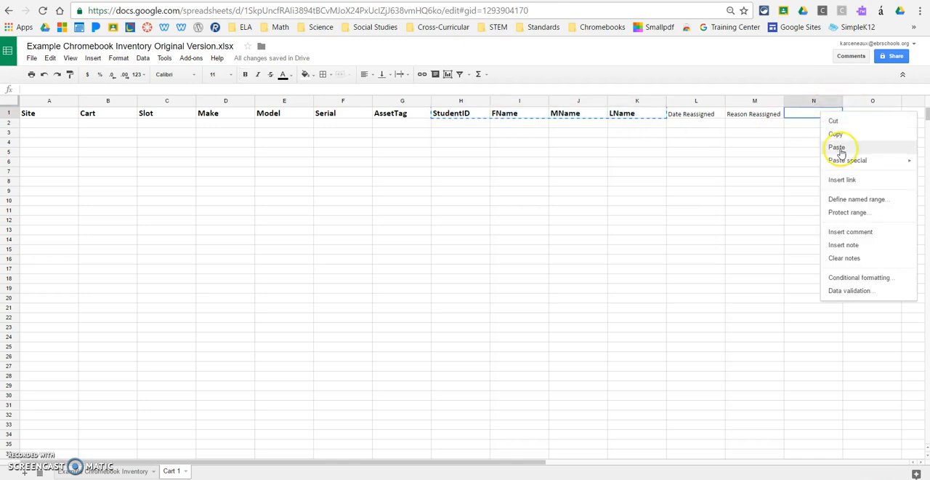
left_click(836, 147)
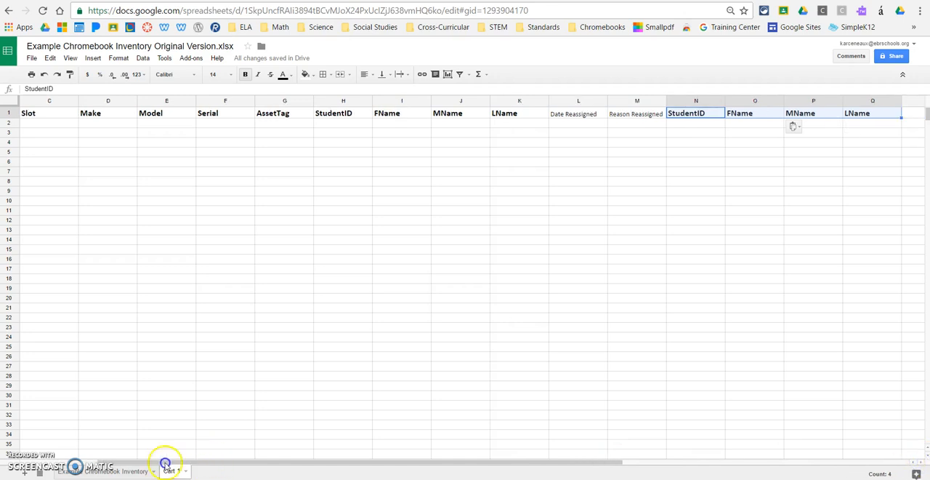
scroll("left", 3)
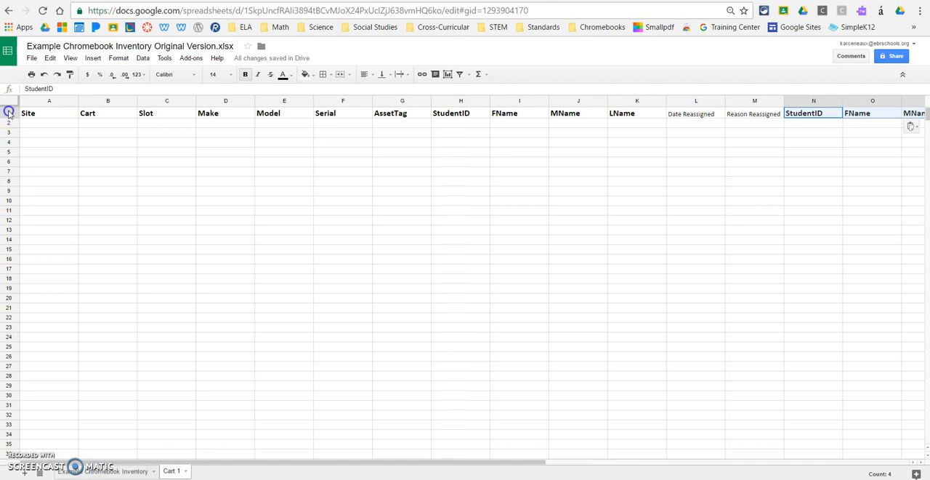
Step: Format all of Cart 1's row 1 as bold, font size 14
left_click(28, 113)
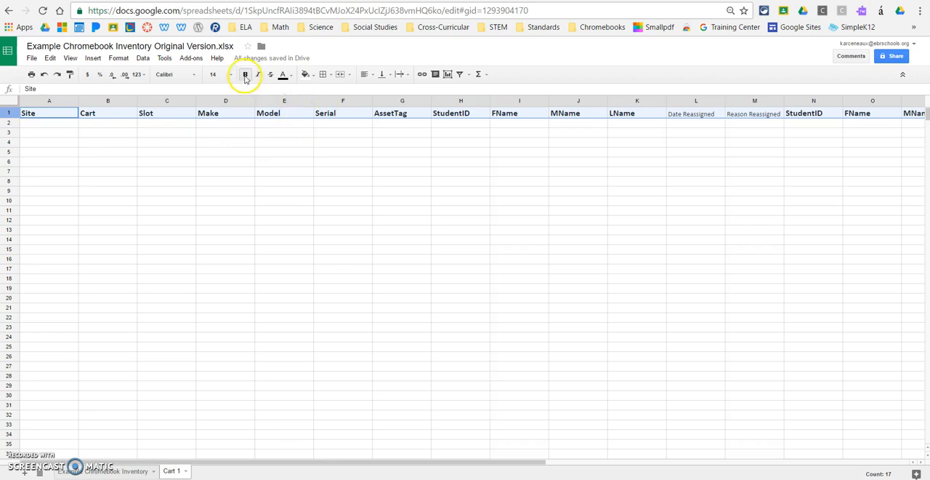
left_click(213, 74)
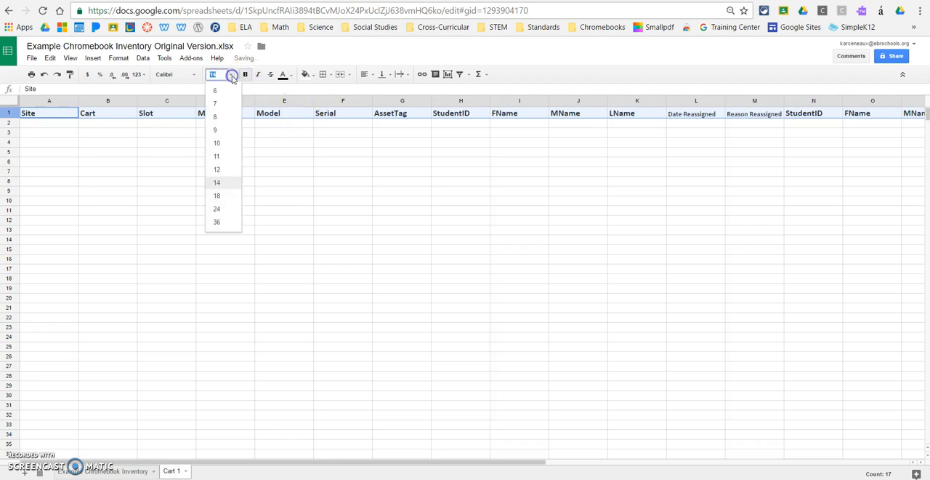
left_click(217, 183)
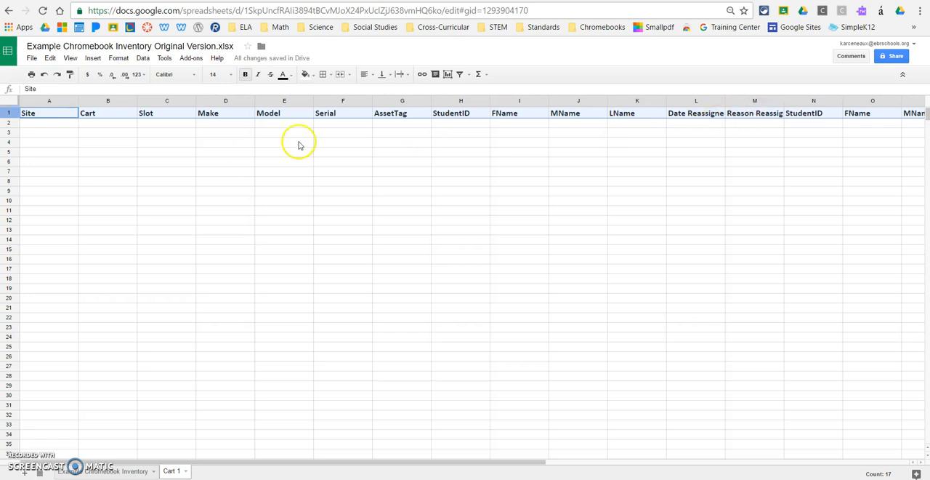
left_click(48, 122)
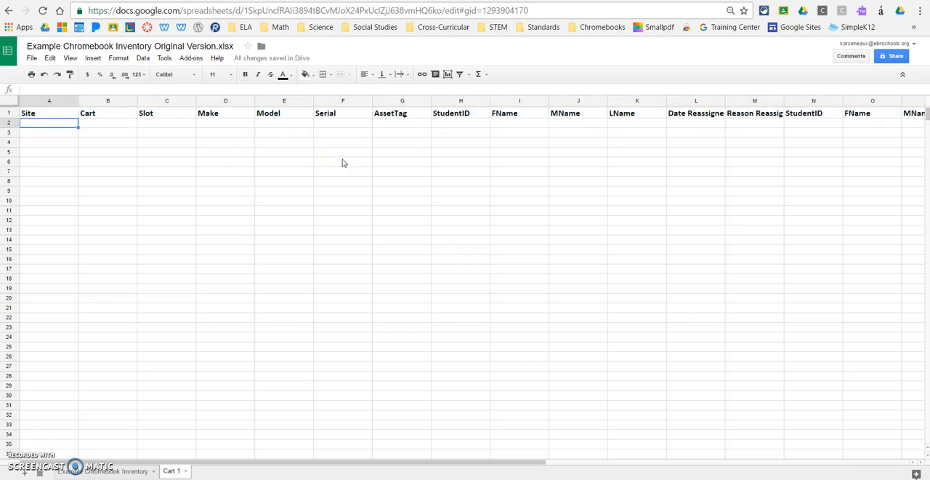
mouse_move(580, 145)
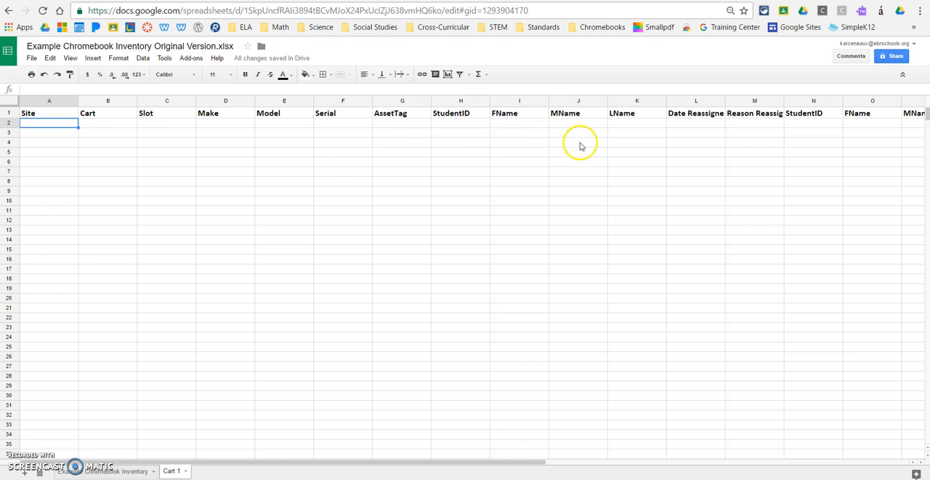
mouse_move(306, 288)
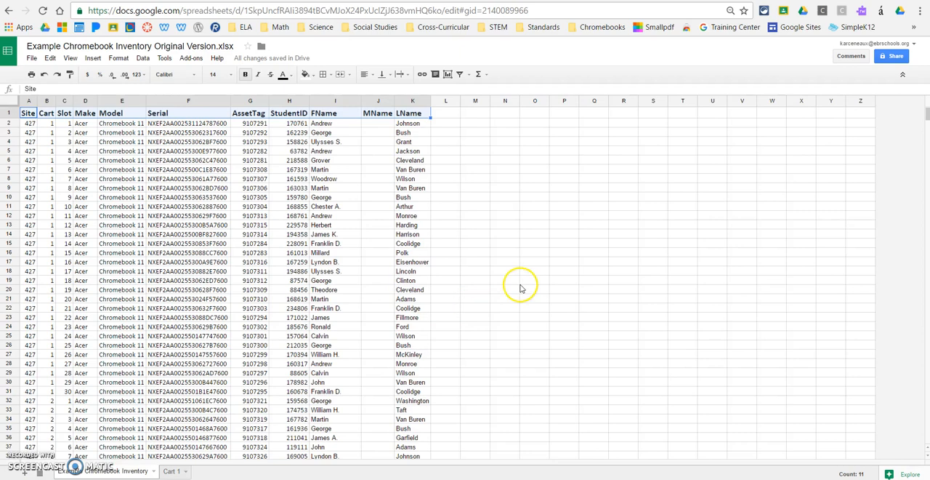
Step: Scroll the inventory sheet down to the final Cart 25 records around row 734
scroll("down", 3)
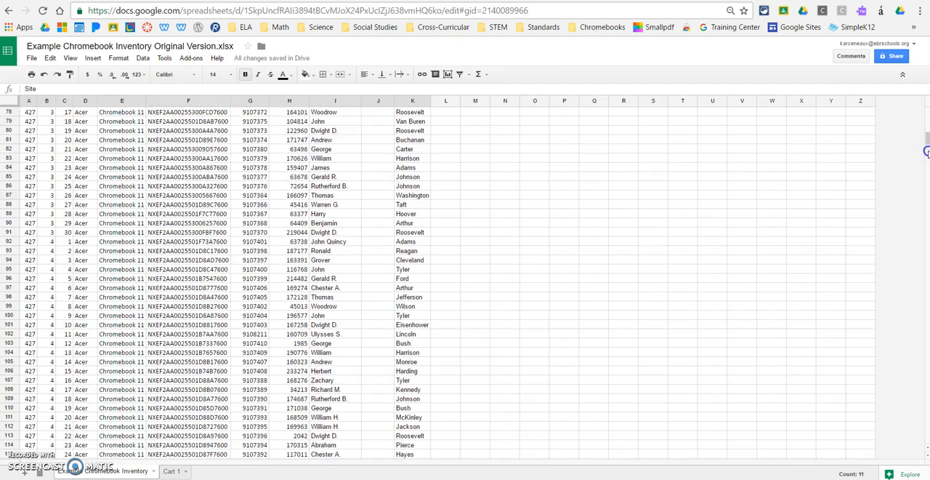
scroll("down", 3)
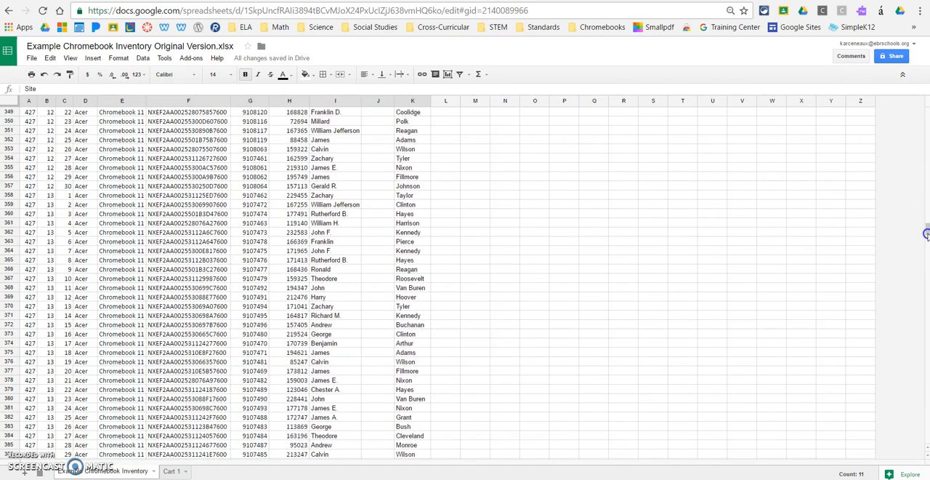
scroll("down", 3)
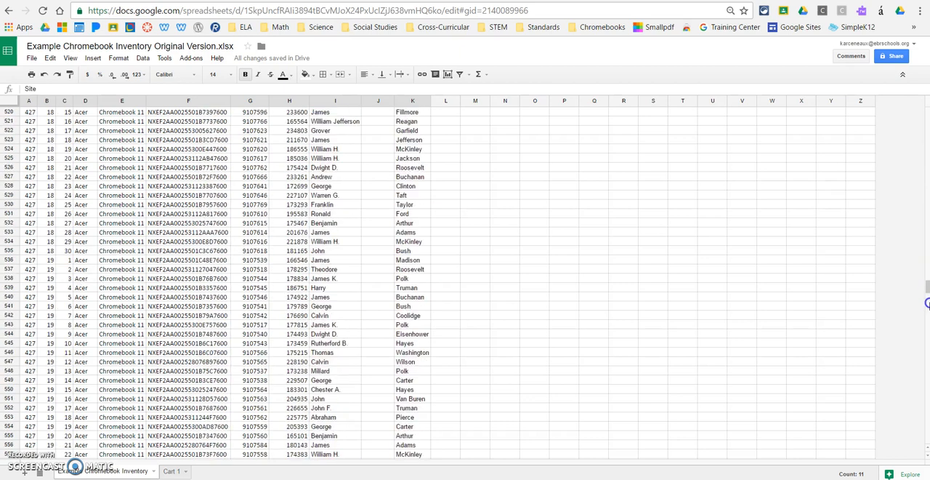
scroll("down", 3)
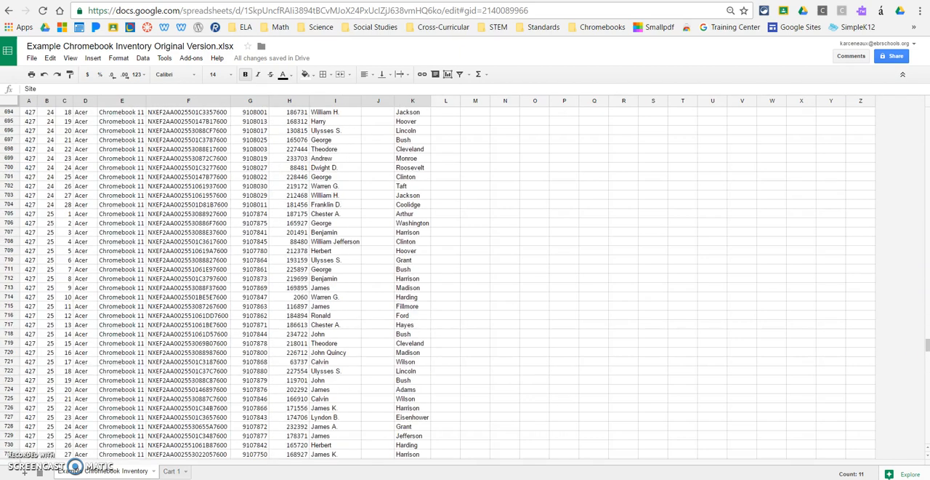
scroll("down", 3)
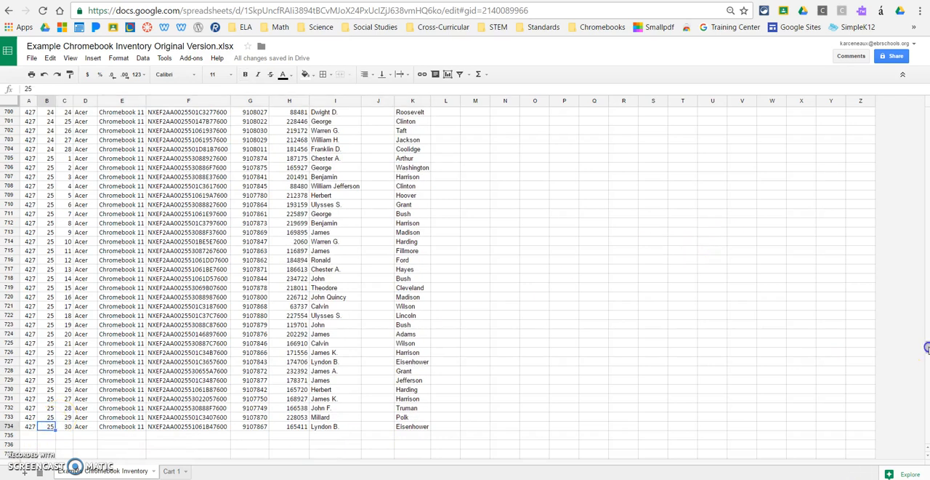
scroll("up", 3)
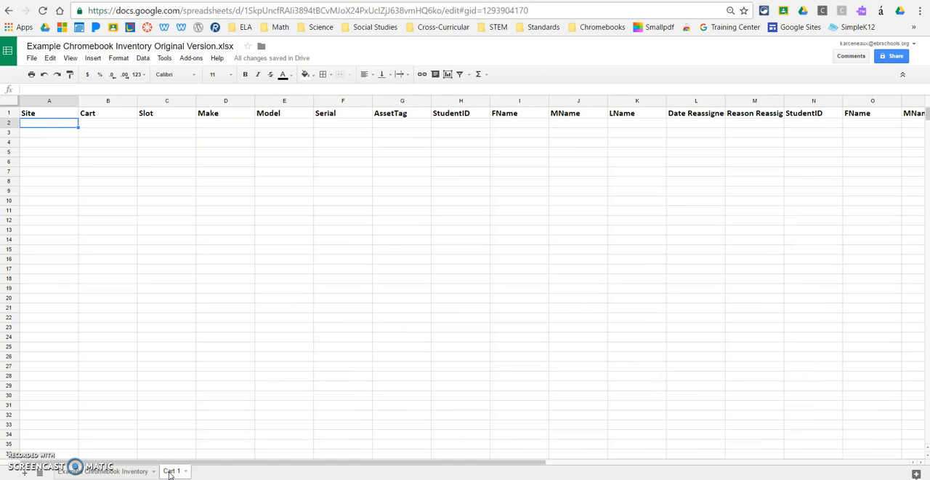
Step: Duplicate the Cart 1 sheet and name the copy 'Cart 2'
left_click(173, 470)
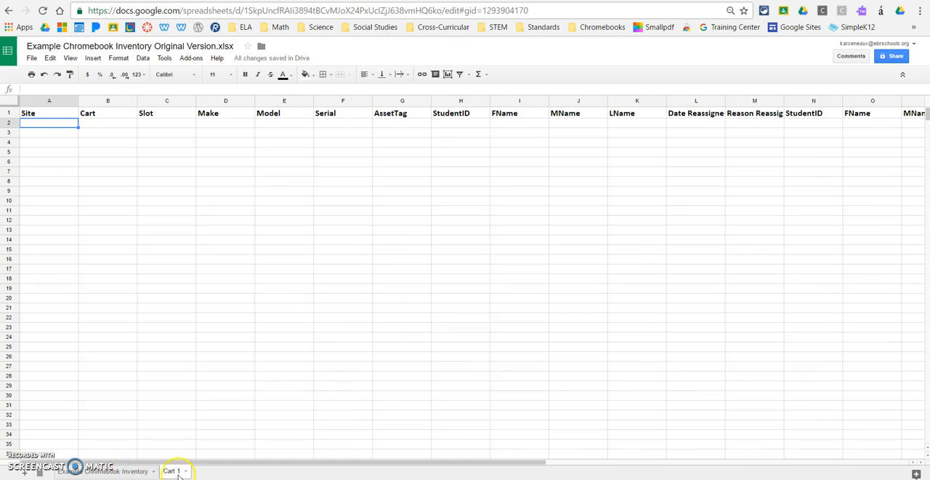
right_click(172, 470)
type("Cart")
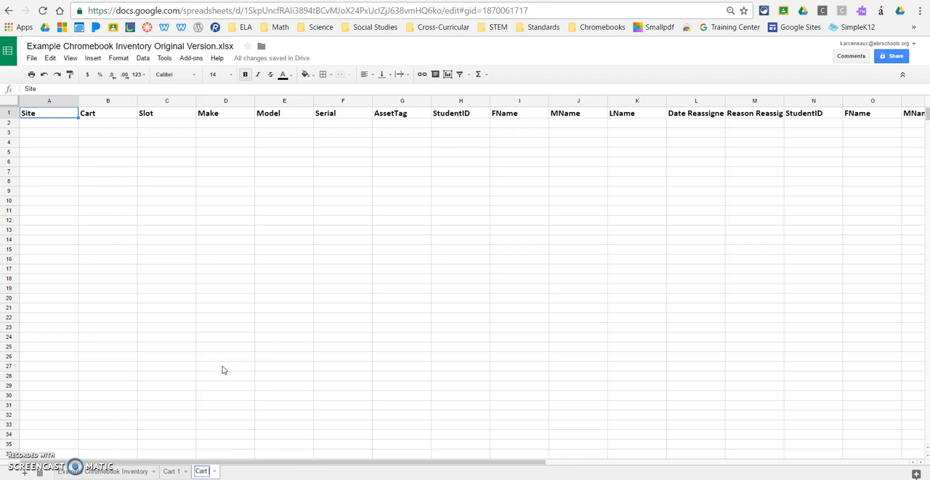
left_click(204, 470)
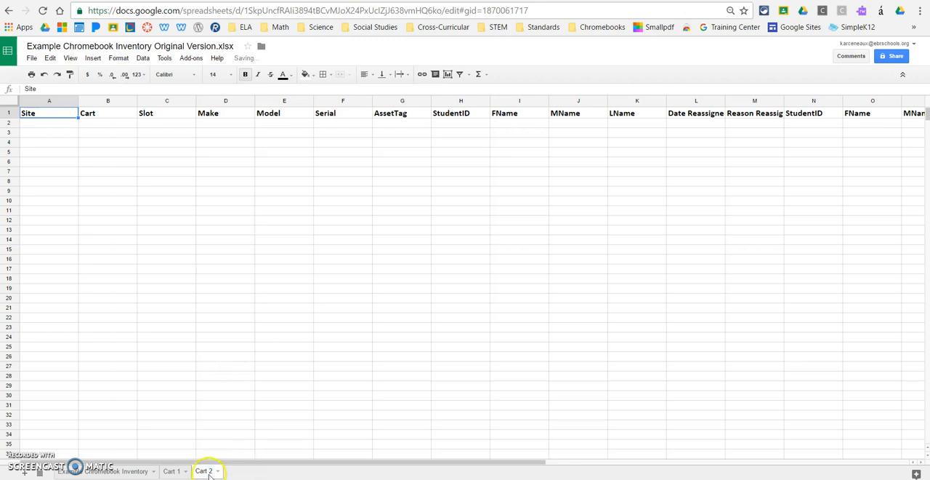
Step: Duplicate Cart 2, name the copy 'Cart 3', and return to Cart 1
right_click(203, 470)
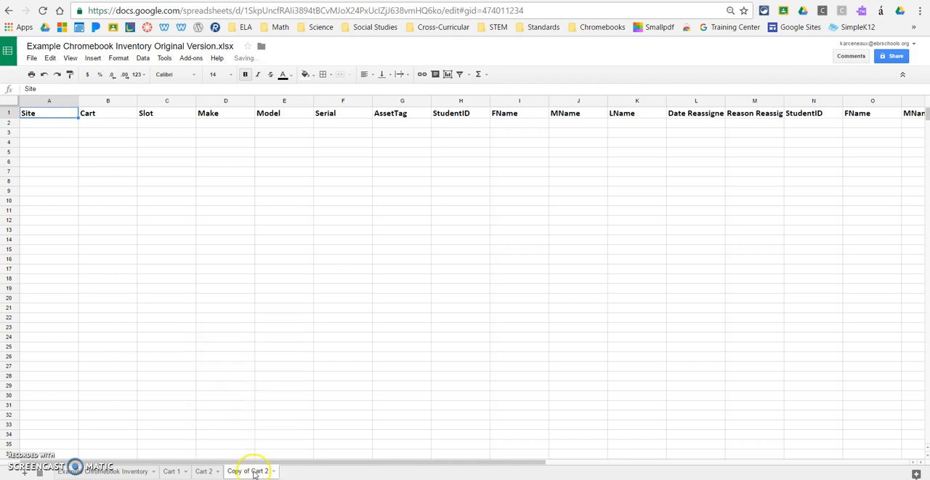
right_click(249, 470)
type("Cart 3")
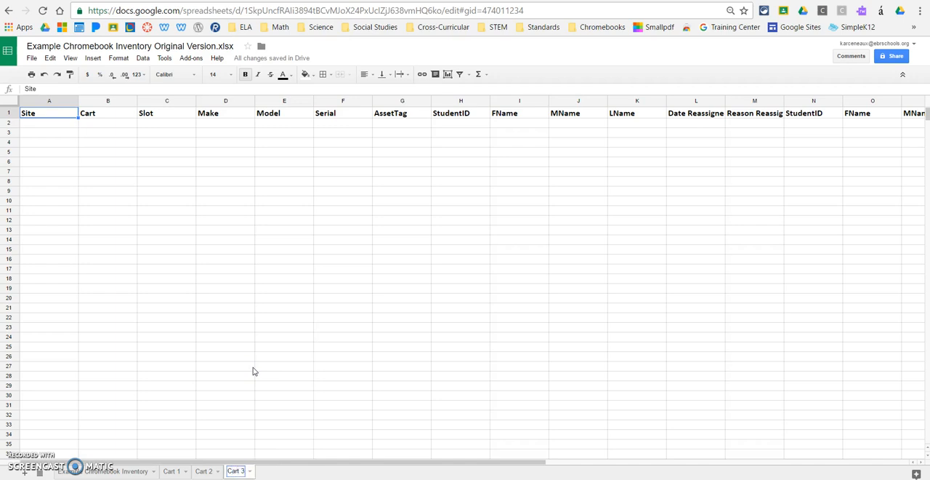
left_click(225, 366)
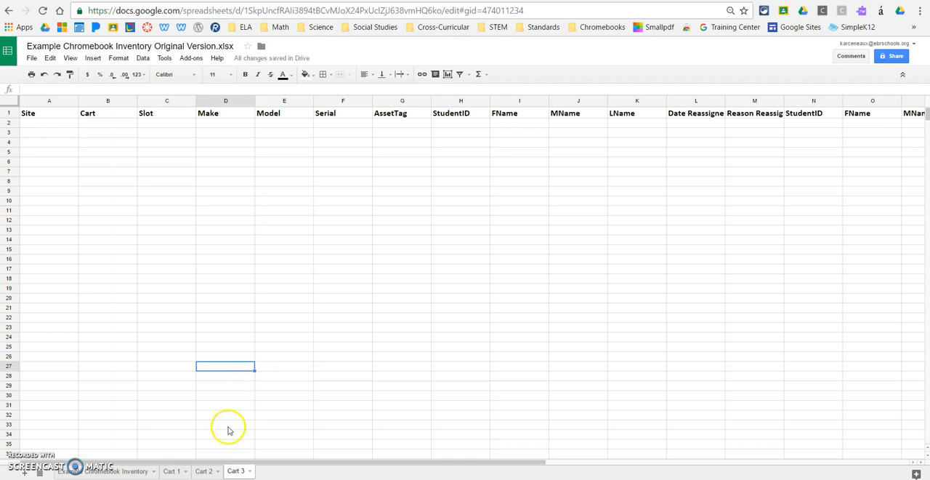
mouse_move(303, 476)
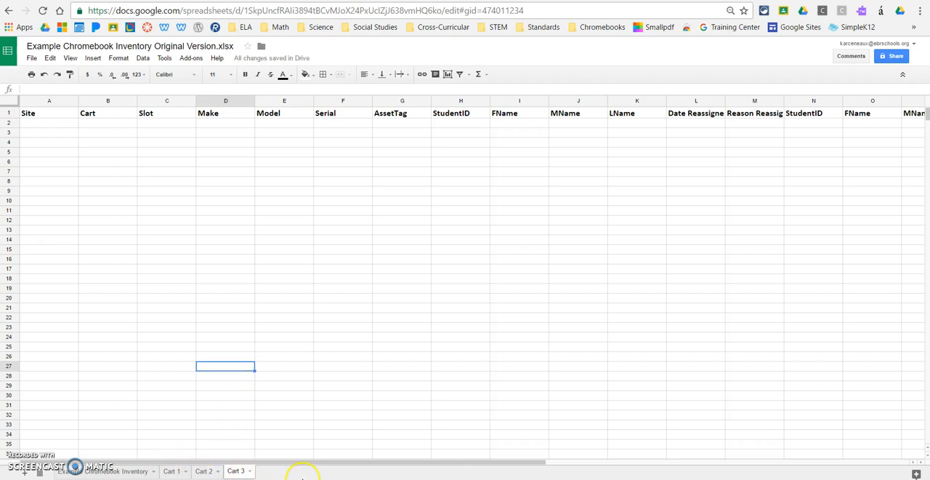
left_click(171, 471)
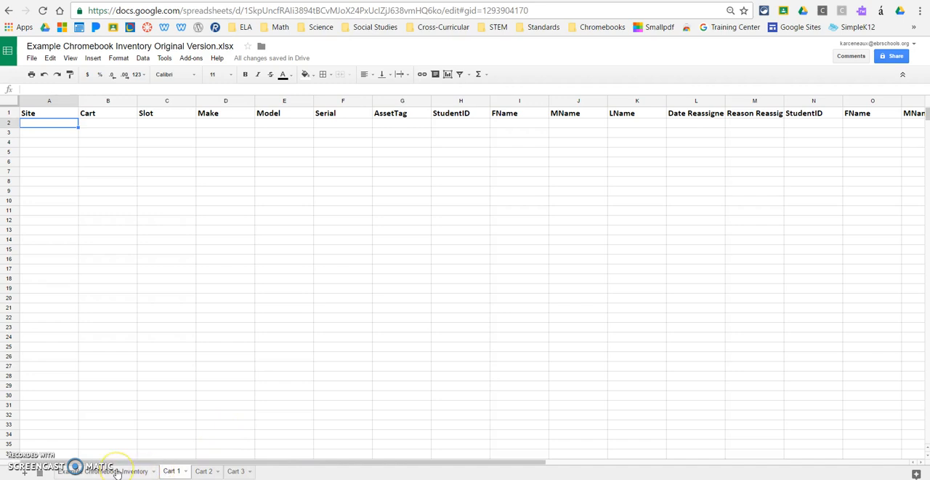
Step: Copy inventory rows 2–31, columns A:K, for cart 1, then return to Cart 1
left_click(105, 471)
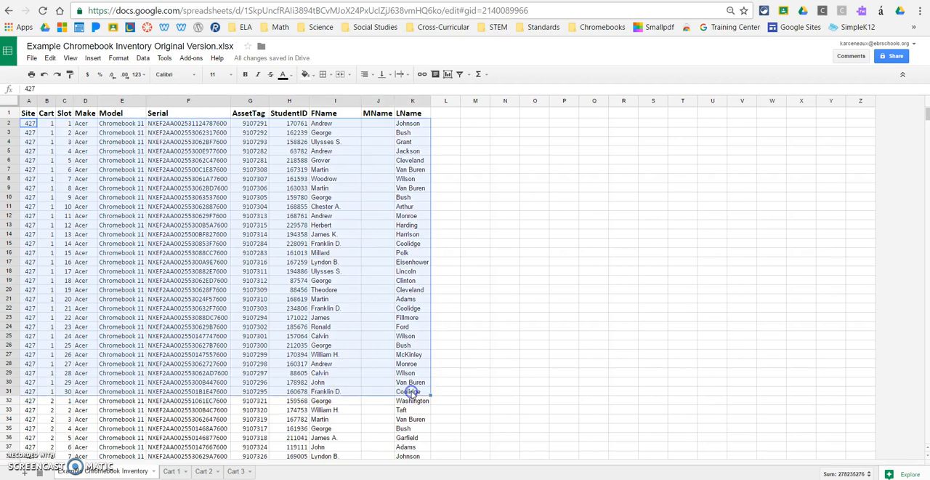
right_click(409, 391)
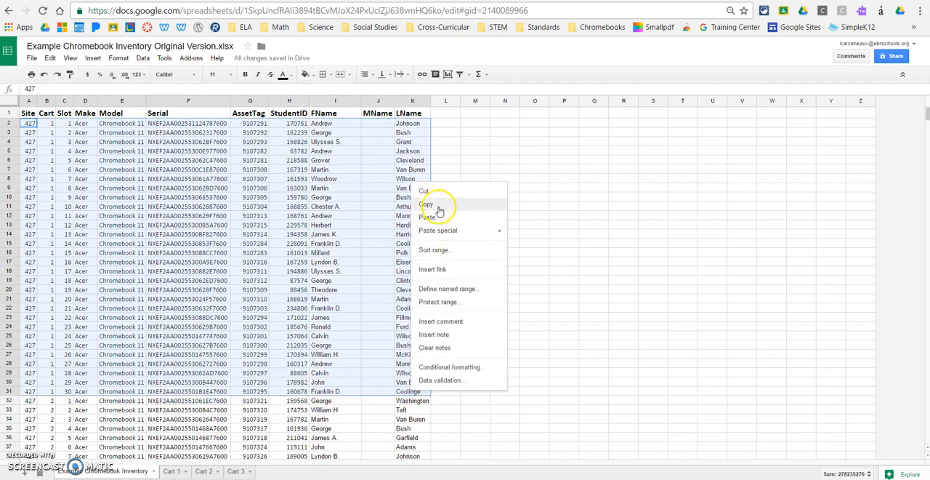
left_click(171, 471)
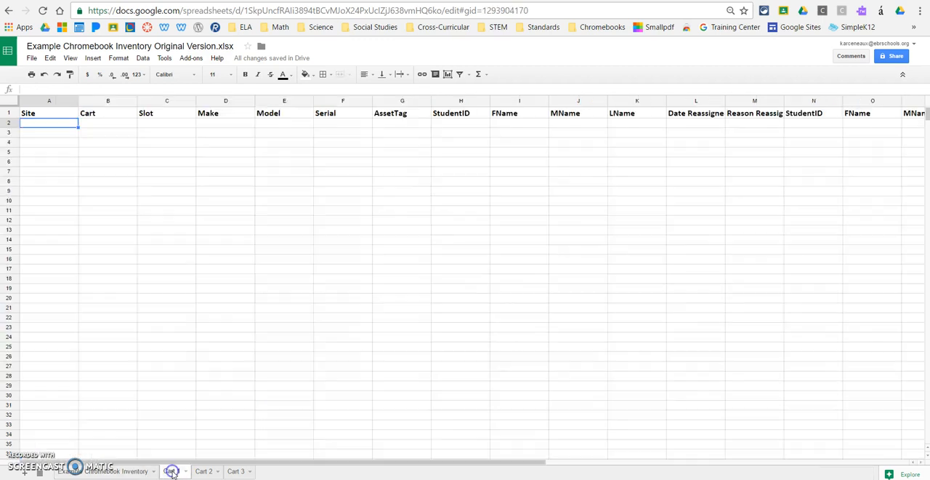
Step: Paste the thirty cart 1 inventory rows starting at cell A2
left_click(172, 470)
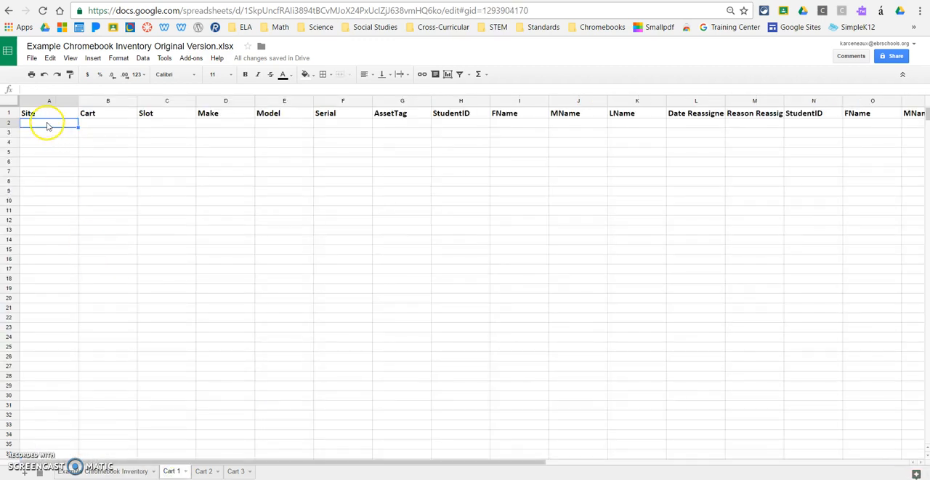
right_click(48, 123)
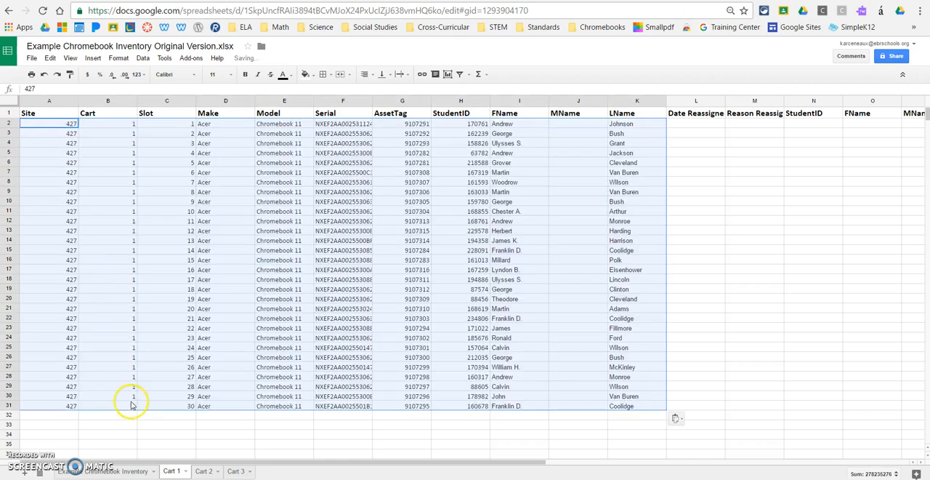
left_click(166, 434)
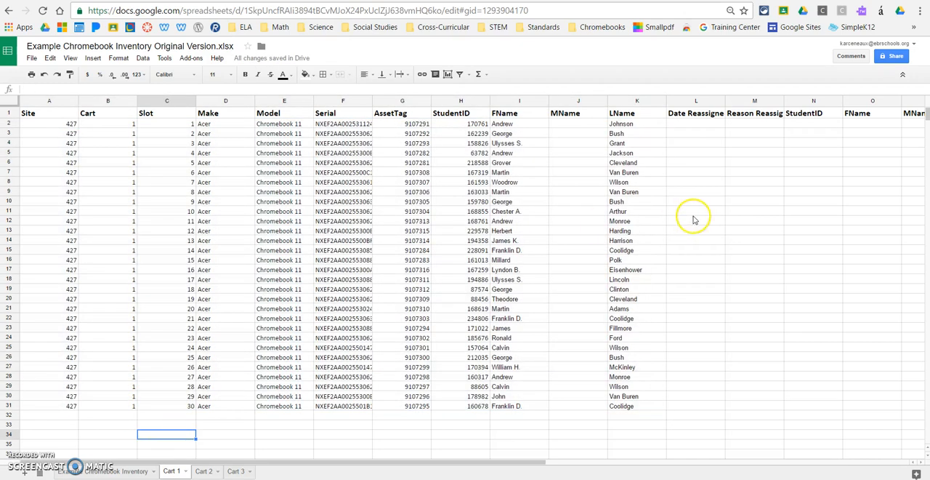
Step: Select all columns on Cart 1 and auto-fit their widths to the contents
left_click(49, 100)
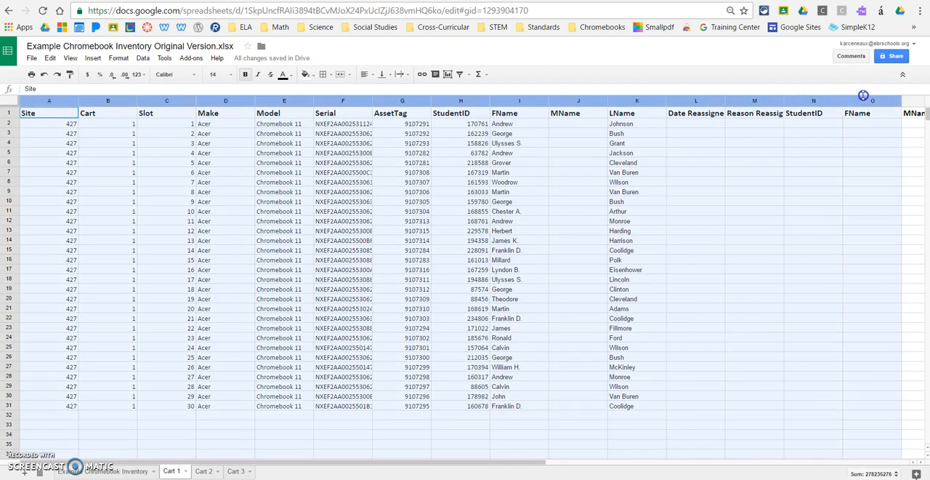
scroll("right", 3)
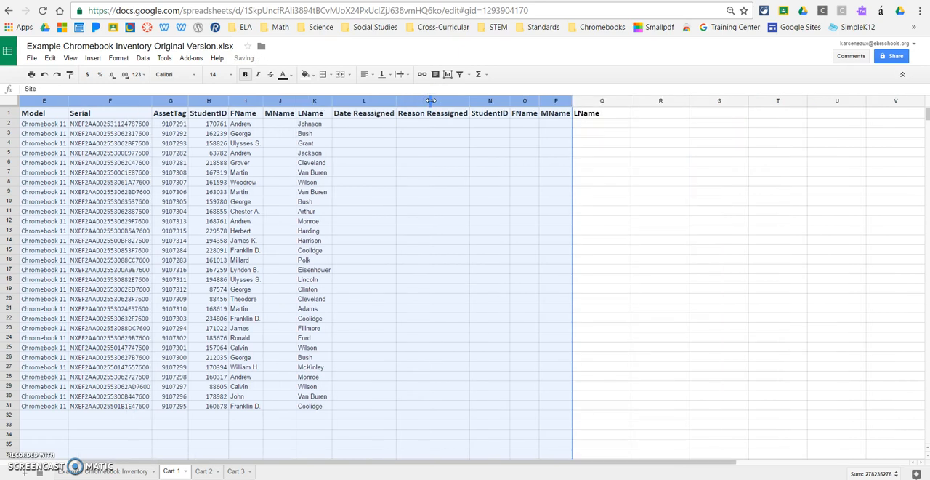
left_click(363, 230)
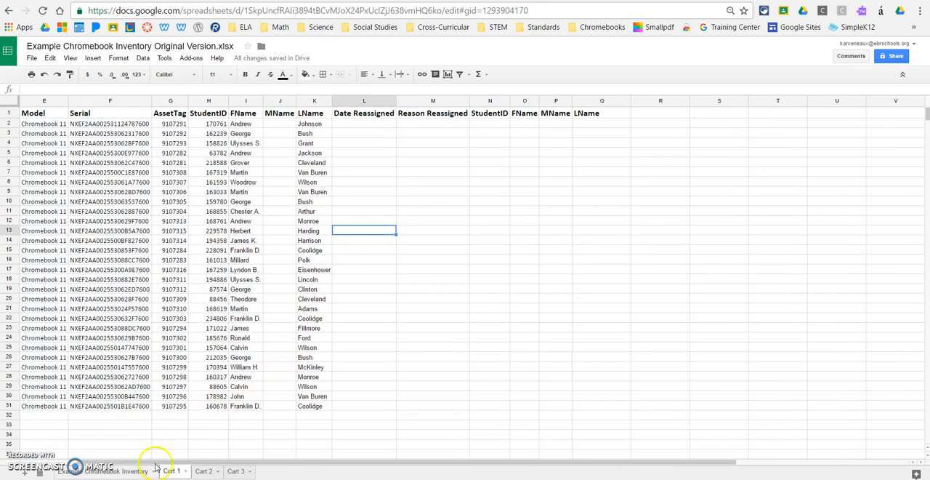
left_click(172, 471)
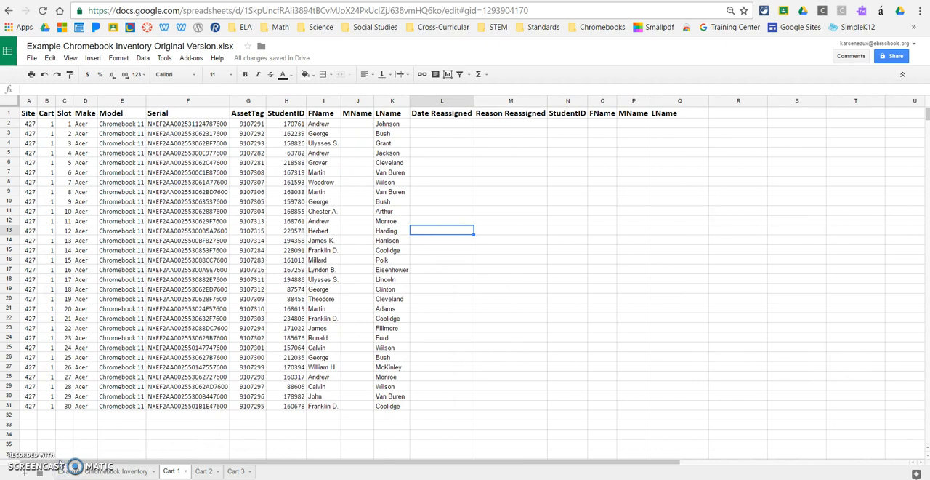
Step: Copy inventory rows 32–61 for cart 2, then open the Cart 2 sheet
left_click(134, 471)
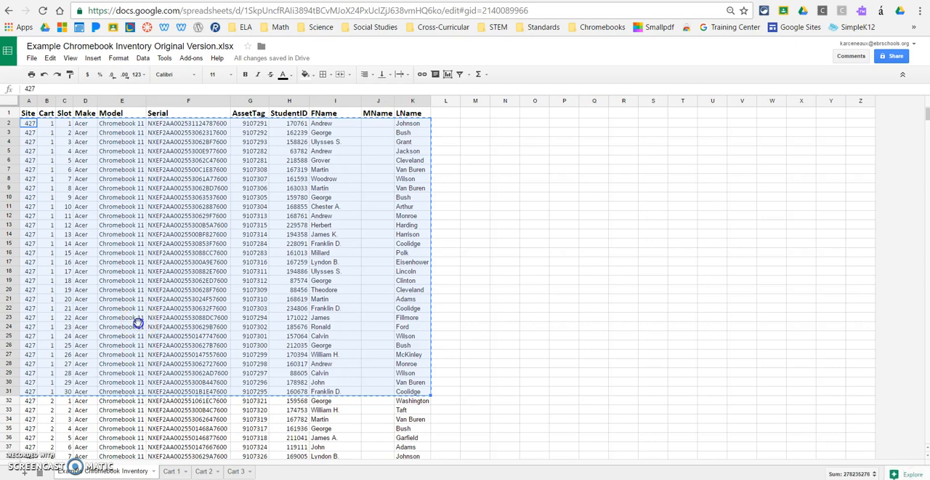
left_click(30, 401)
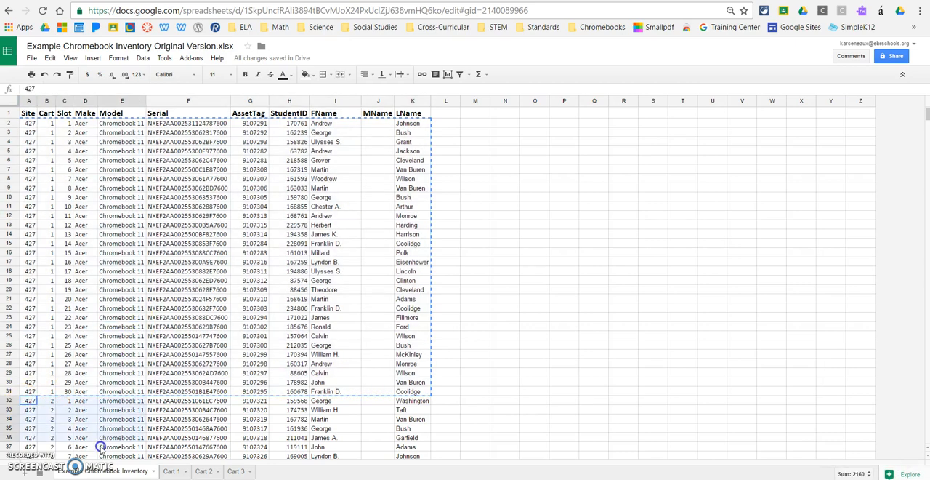
scroll("down", 3)
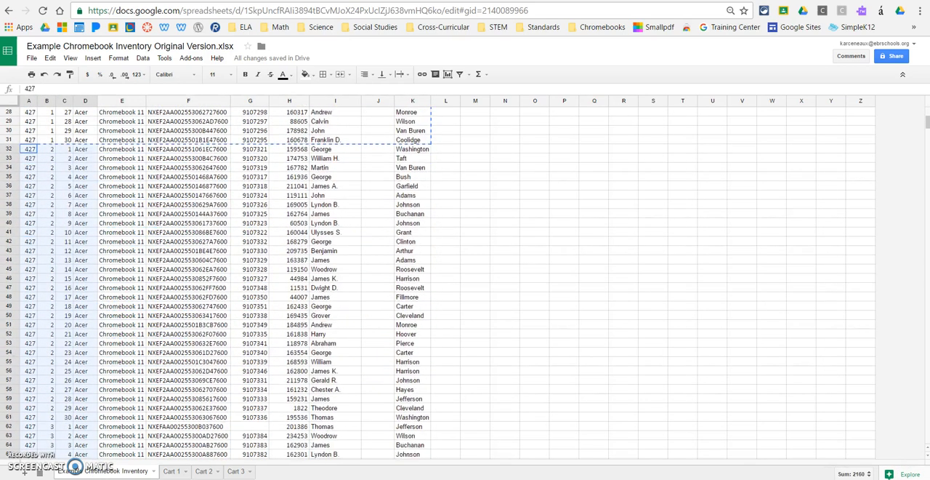
scroll("down", 3)
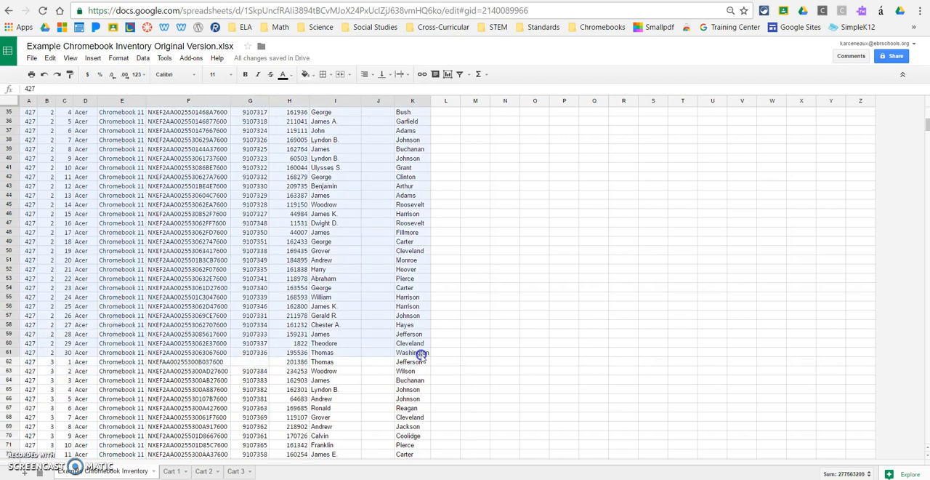
right_click(422, 353)
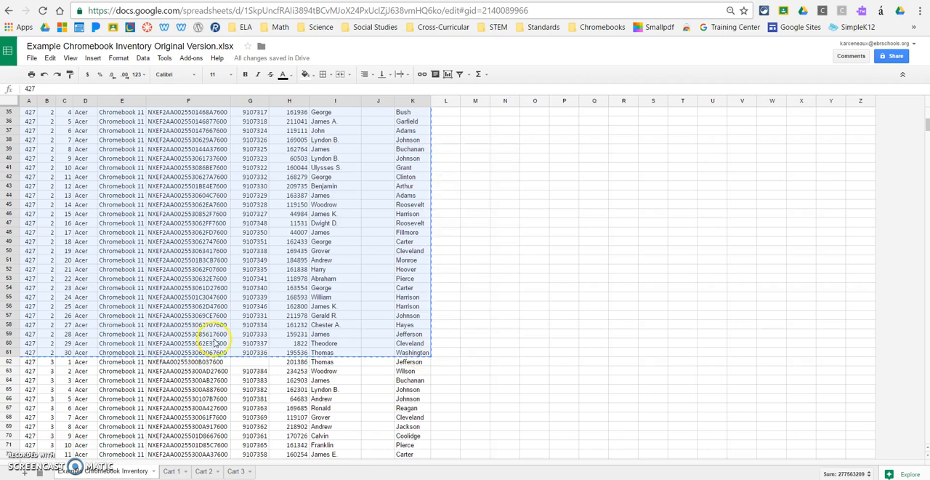
left_click(204, 471)
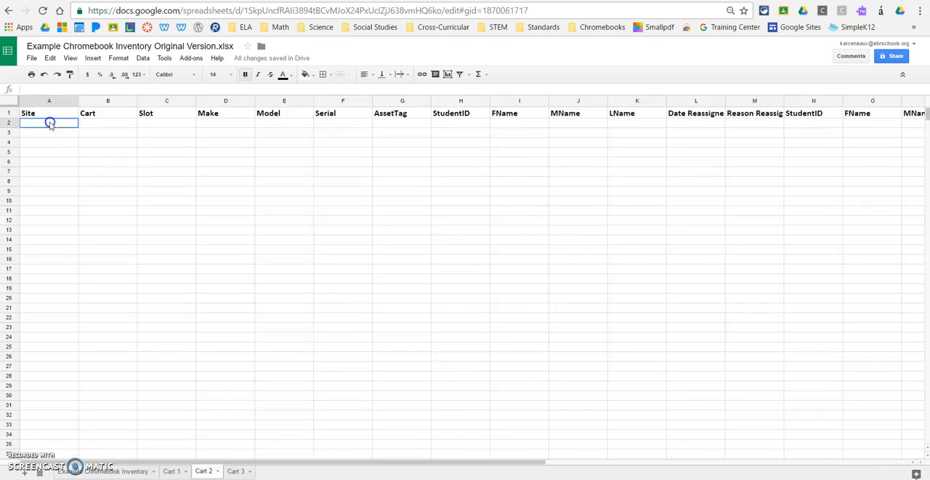
Step: Paste the thirty cart 2 rows into Cart 2 at A2, then return to Example Chromebook Inventory
right_click(50, 122)
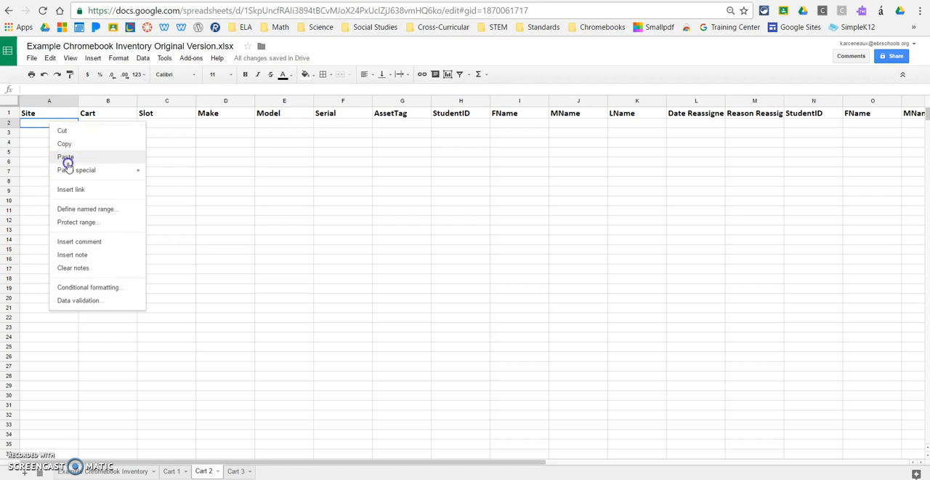
left_click(65, 157)
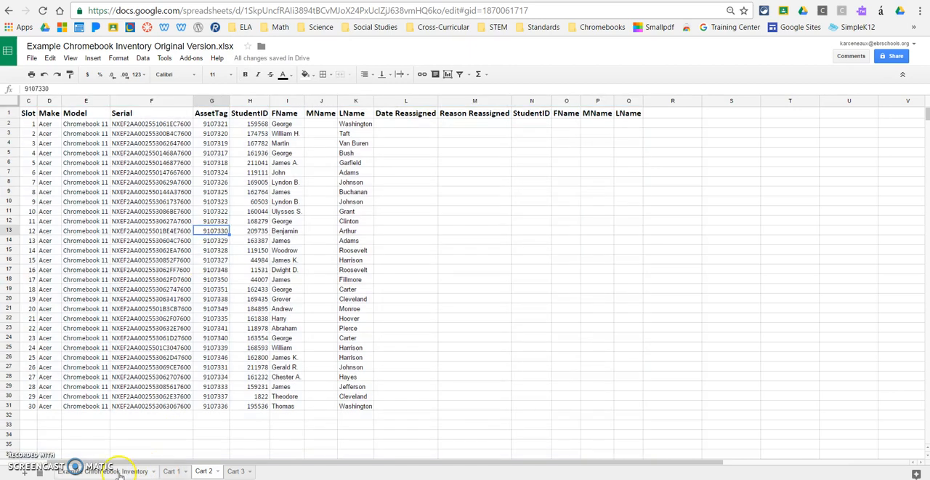
left_click(171, 471)
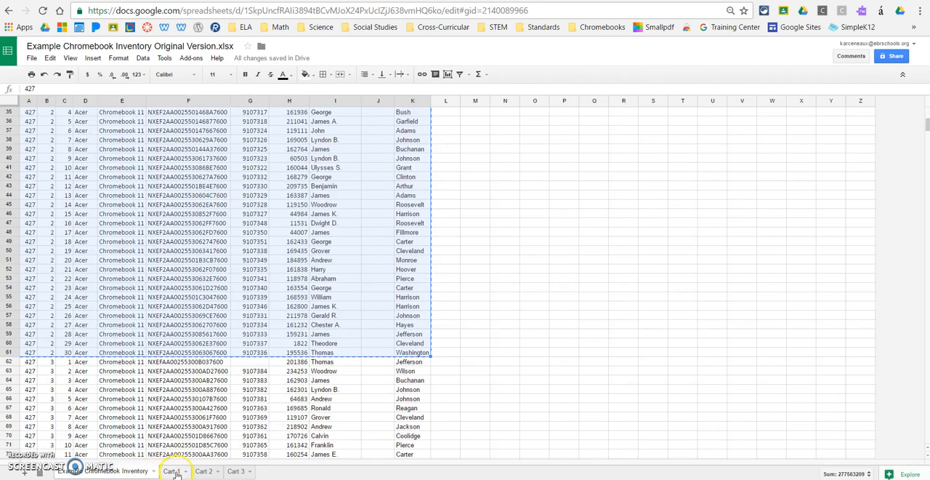